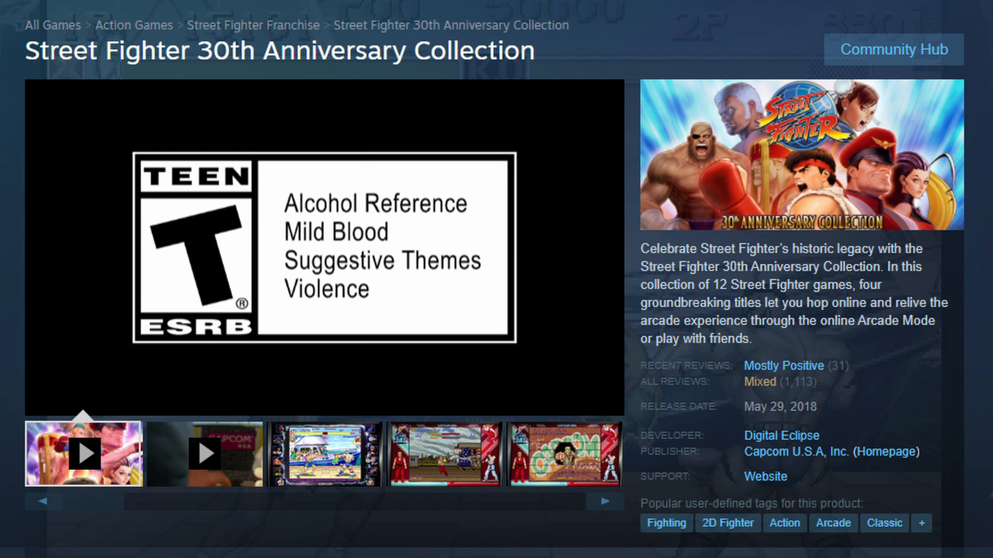
Step: Leave the Street Fighter 30th Anniversary Collection store page for KDE Discover's Featured apps
{"action": "left_click", "coordinate": [85, 453]}
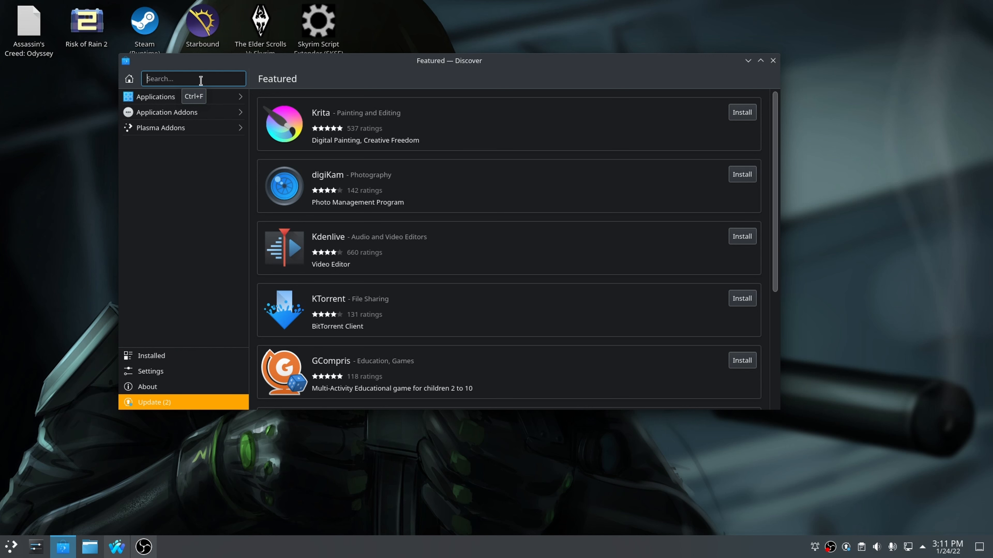
Step: Search Discover for 'mame' and read the MAME Arcade Emulator details and reviews
{"action": "type", "text": "mame"}
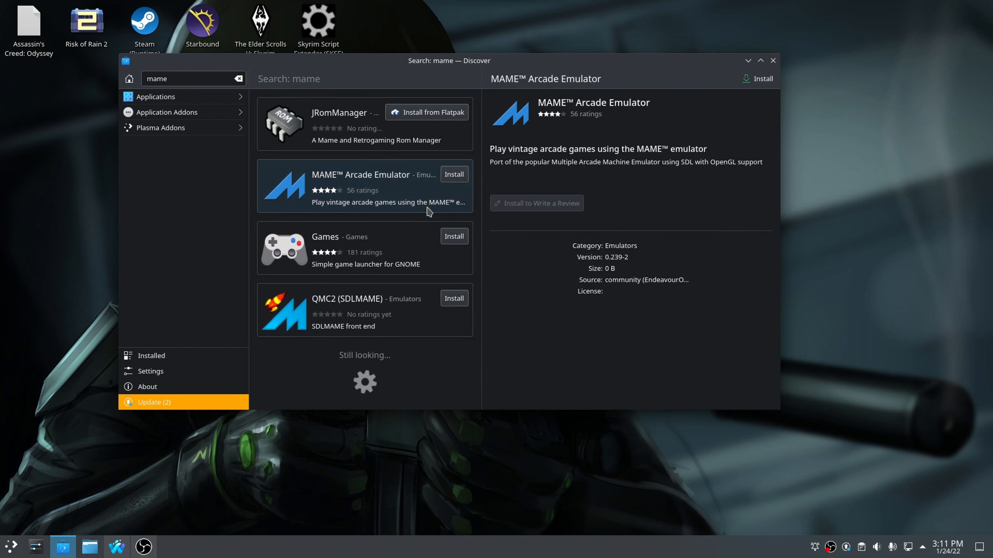
{"action": "scroll", "scroll_direction": "down", "scroll_amount": 3}
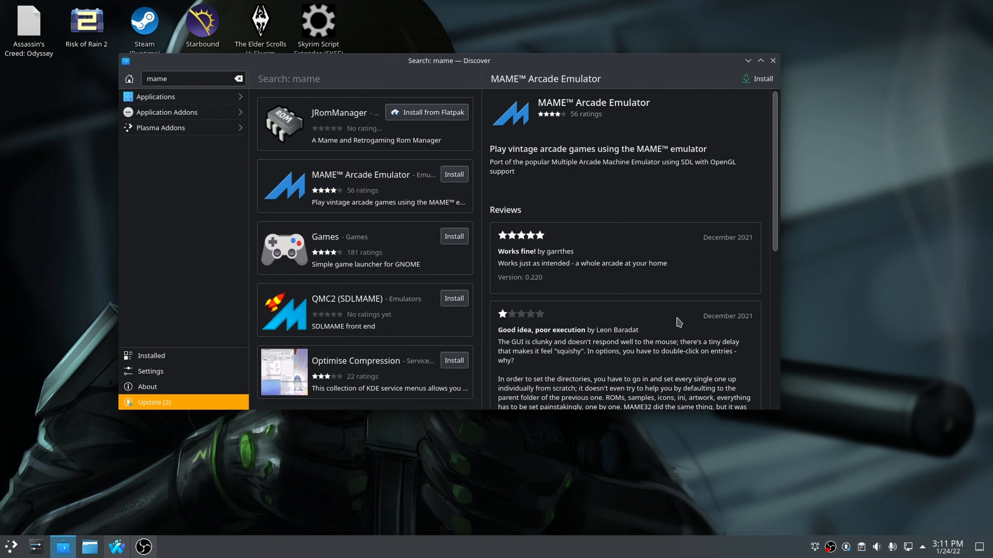
{"action": "mouse_move", "coordinate": [673, 326]}
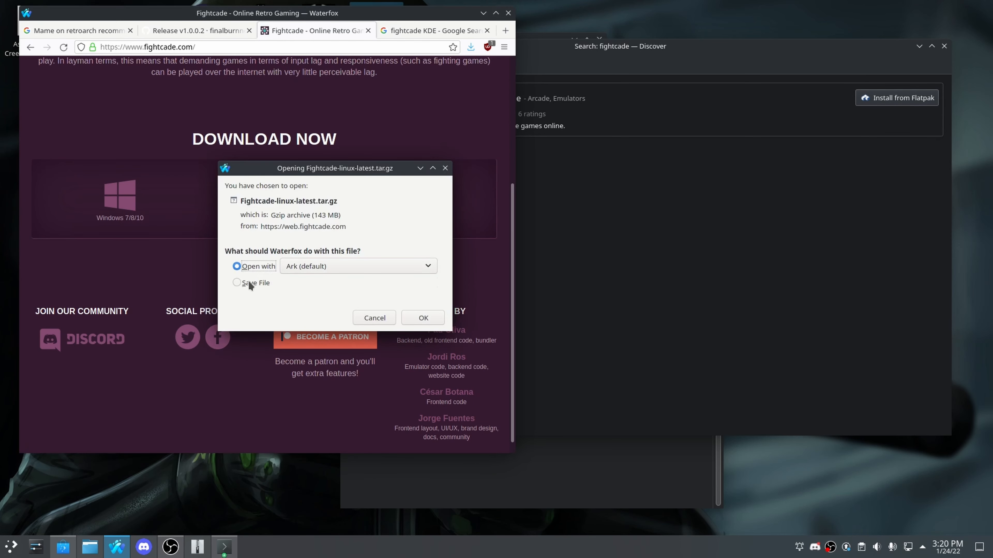
Step: Save the Fightcade Linux archive from fightcade.com to disk
{"action": "left_click", "coordinate": [373, 317]}
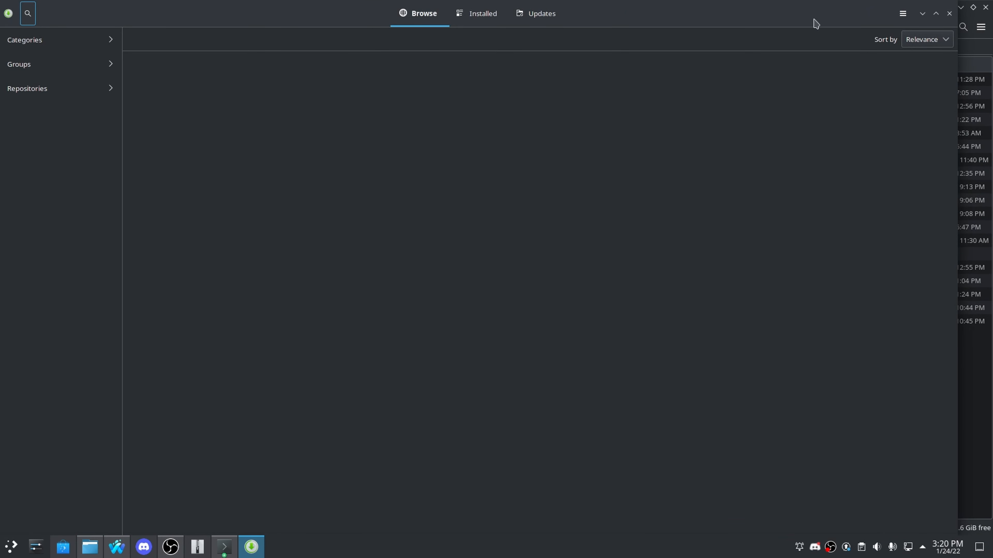
{"action": "mouse_move", "coordinate": [949, 12]}
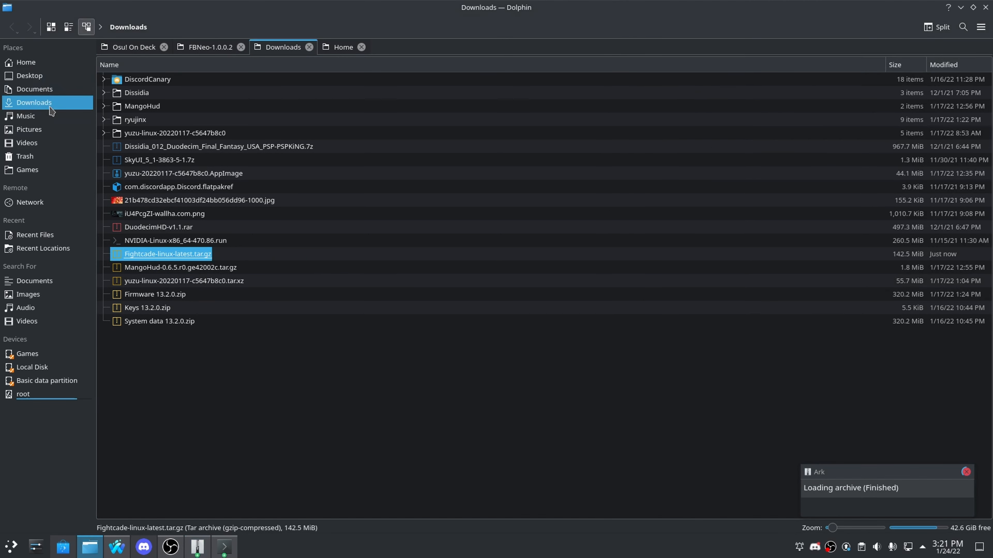
Step: Extract Fightcade-linux-latest.tar.gz into Games and launch Fightcade.desktop from the extracted folder
{"action": "left_click", "coordinate": [27, 169]}
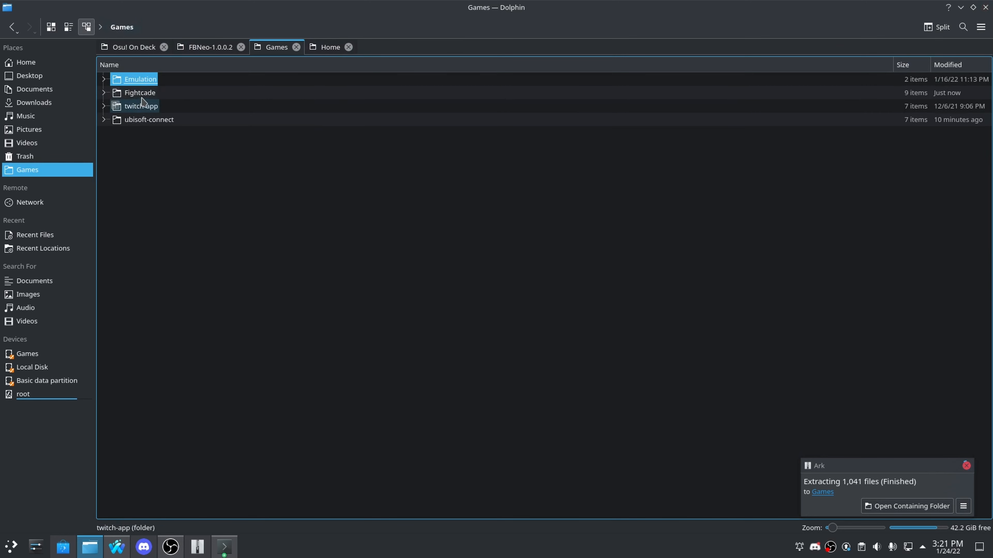
{"action": "double_click", "coordinate": [138, 93]}
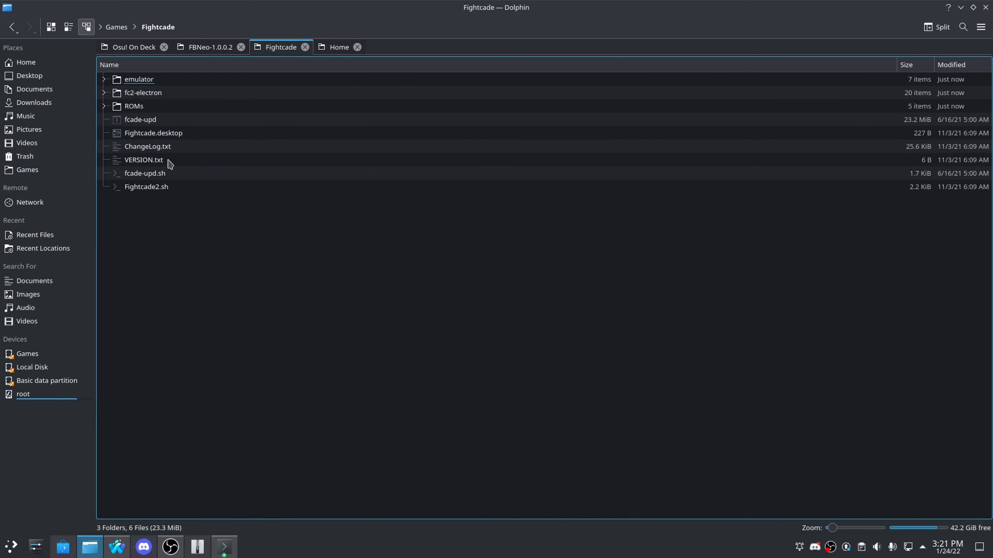
{"action": "left_click", "coordinate": [152, 133]}
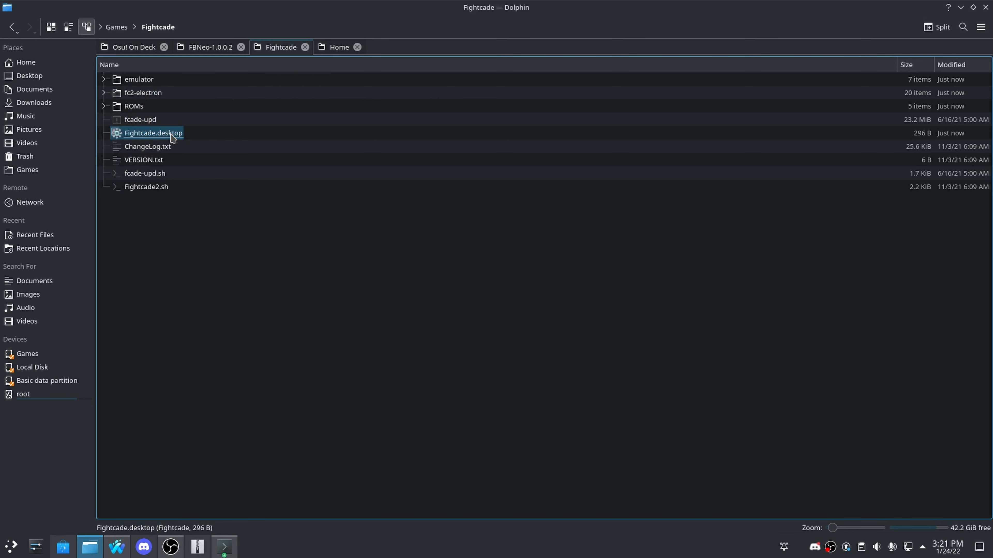
{"action": "double_click", "coordinate": [152, 133]}
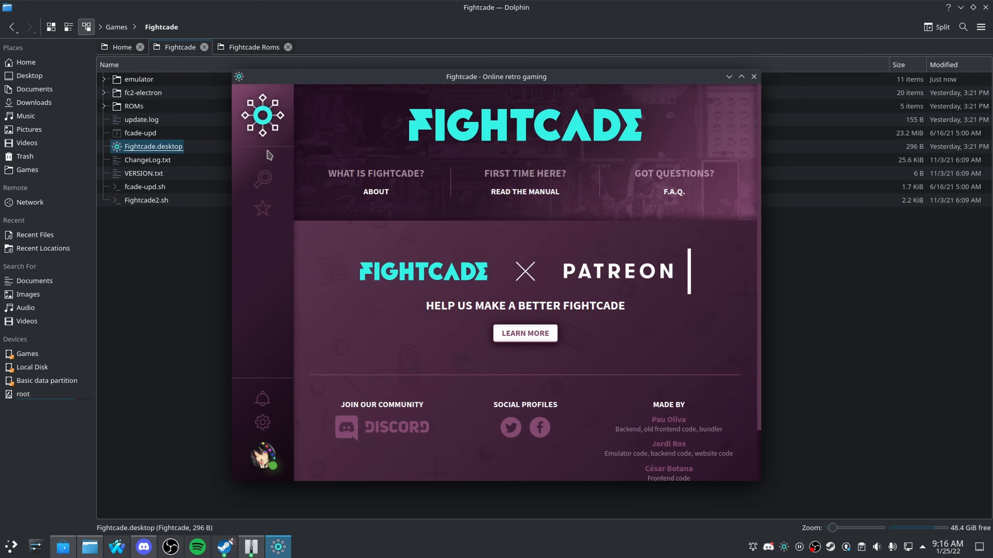
Step: Search channels for 'Third Strike' and start a Street Fighter III 3rd Strike test game in FBNeo
{"action": "left_click", "coordinate": [262, 177]}
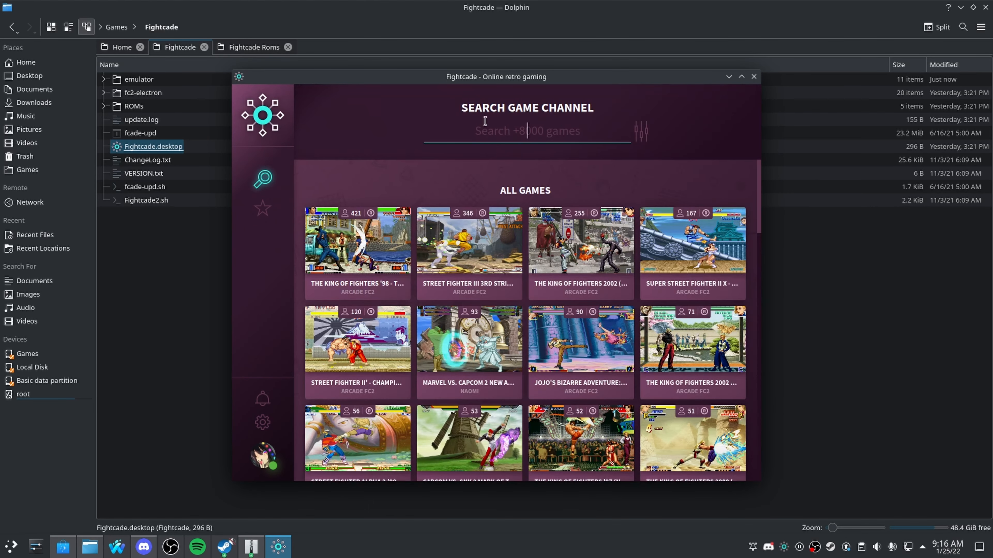
{"action": "type", "text": "Third Strike"}
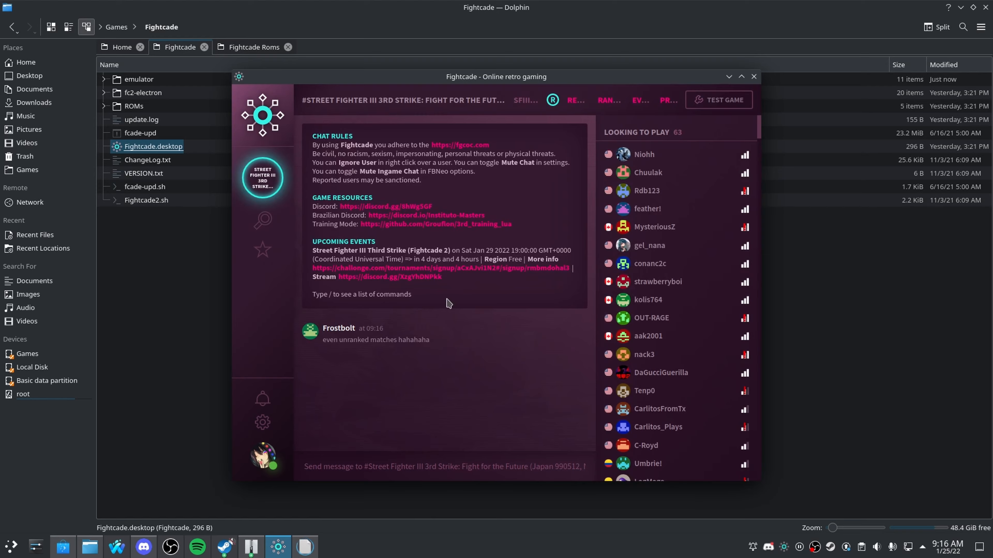
{"action": "left_click", "coordinate": [718, 100]}
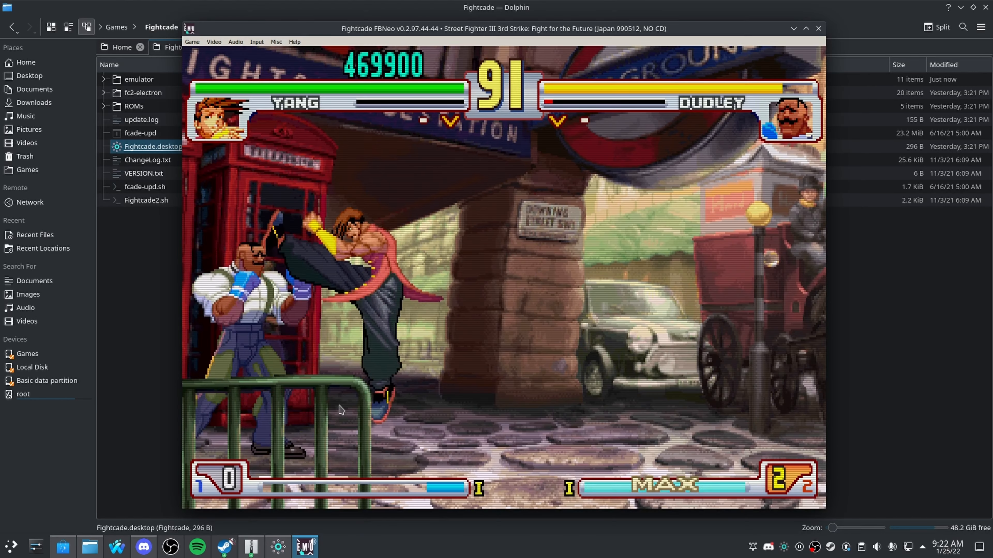